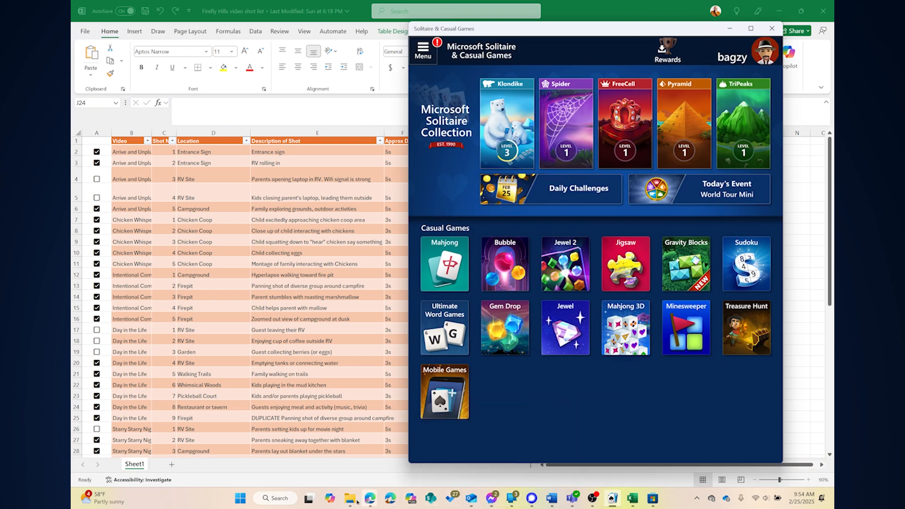
Snap the Videos folder left and Solitaire right, then search for settings
click(350, 498)
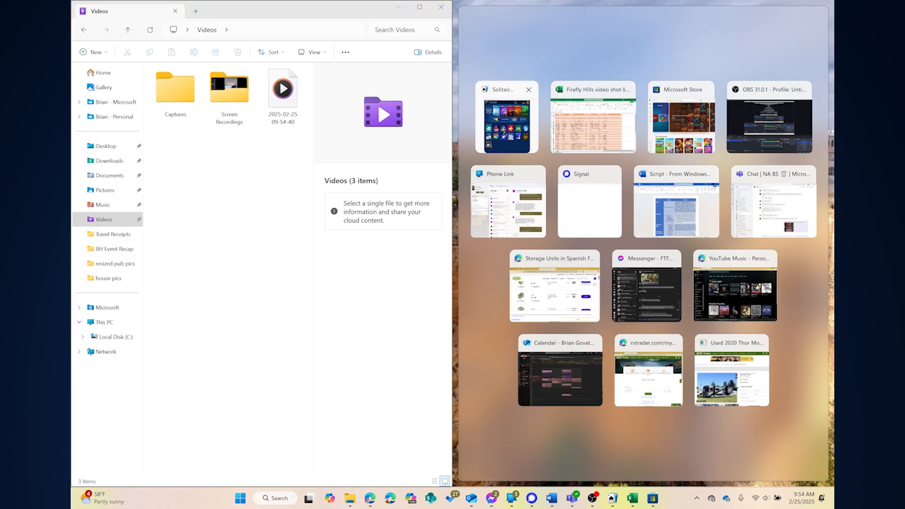
click(506, 118)
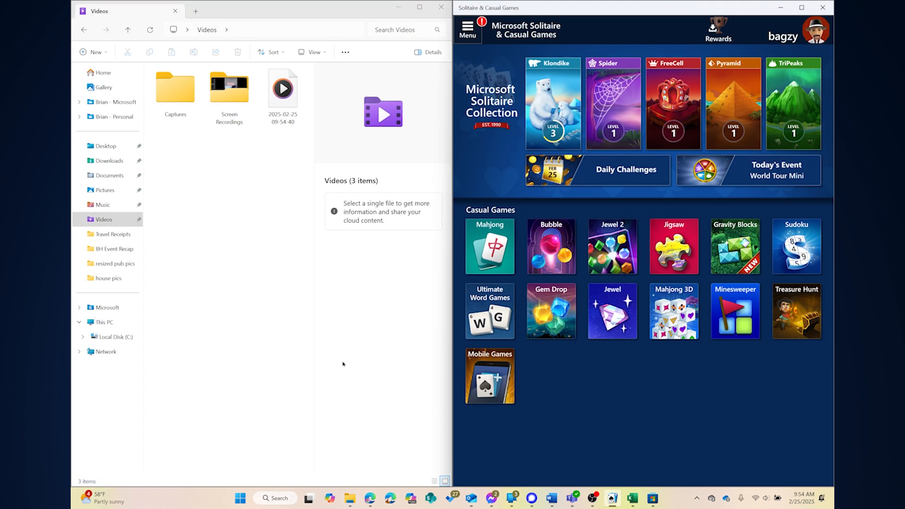
text(settings)
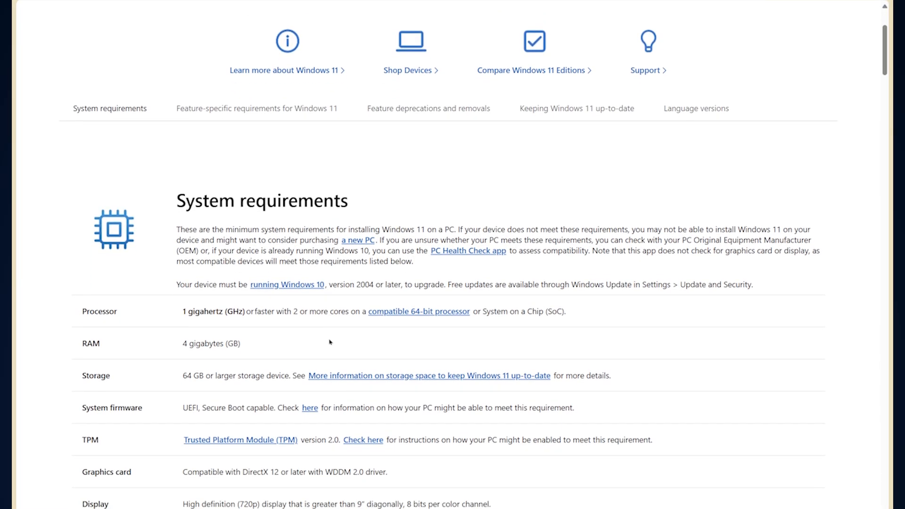
Scroll down the Windows 11 specifications page to the System requirements table
scroll(down, 3)
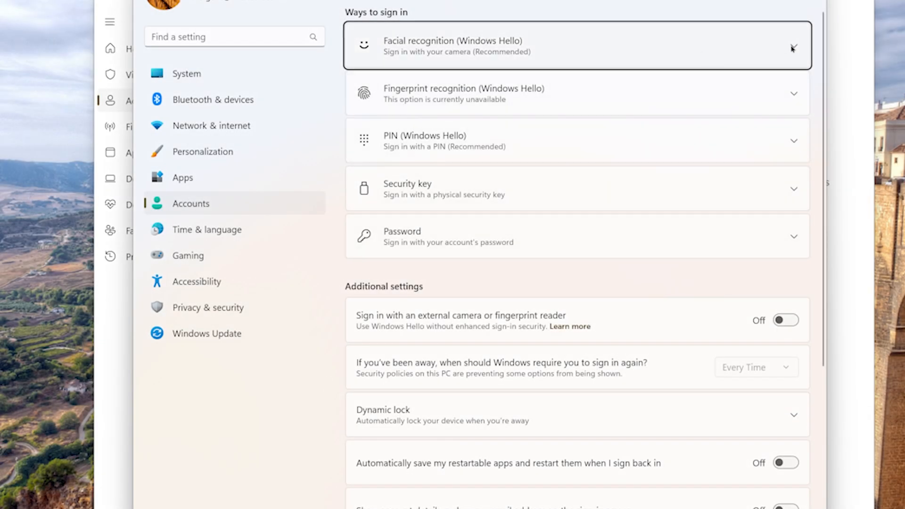
Expand Facial recognition (Windows Hello) under Accounts sign-in options
click(577, 45)
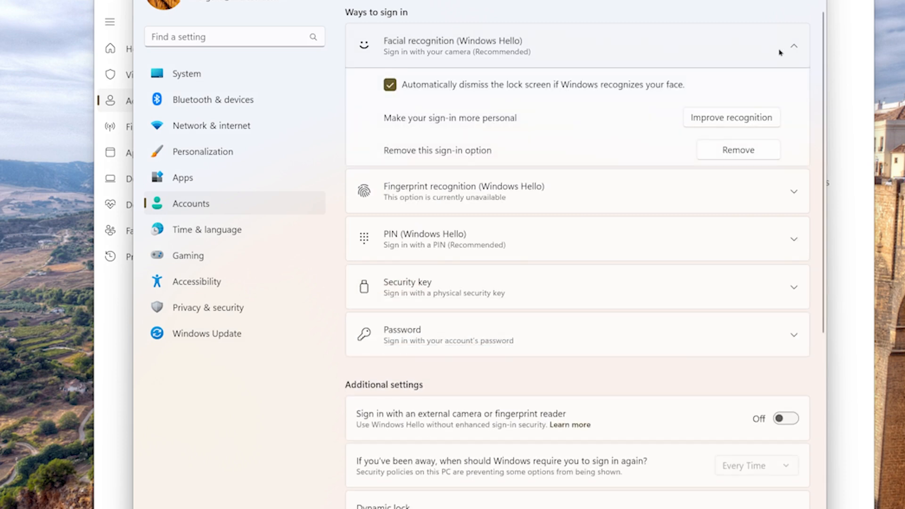
mouse_move(669, 118)
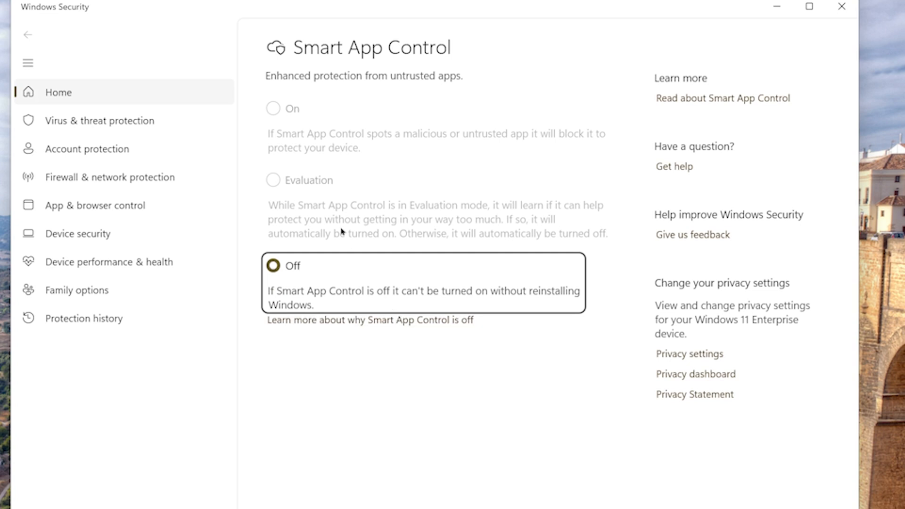
mouse_move(296, 183)
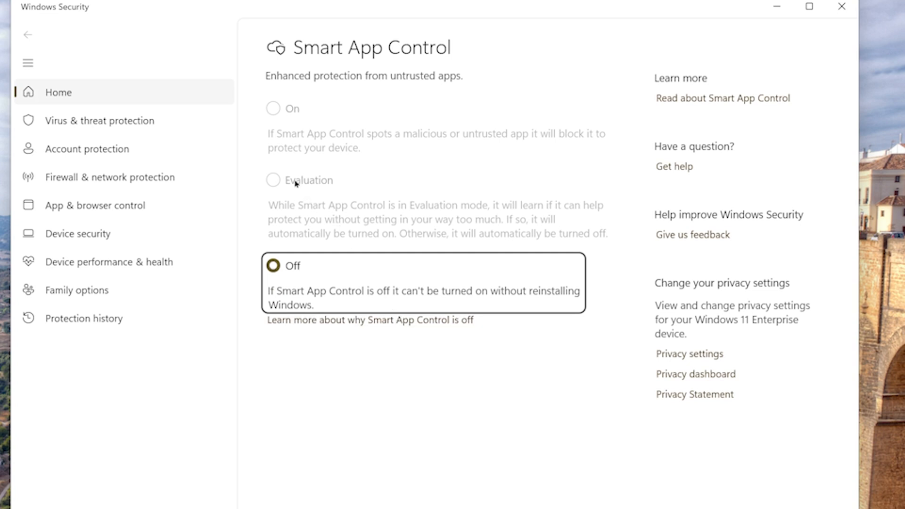
mouse_move(489, 336)
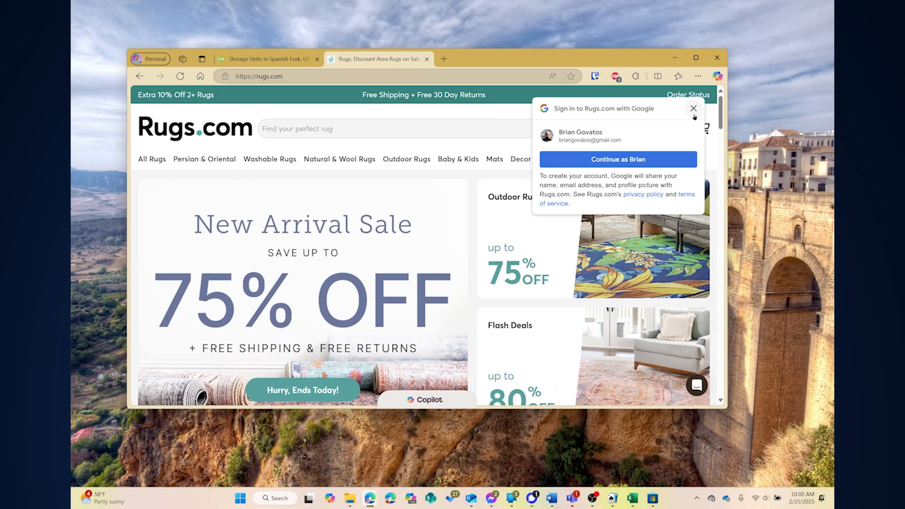
Dismiss the Rugs.com Google sign-in prompt and maximize the Edge window
click(694, 109)
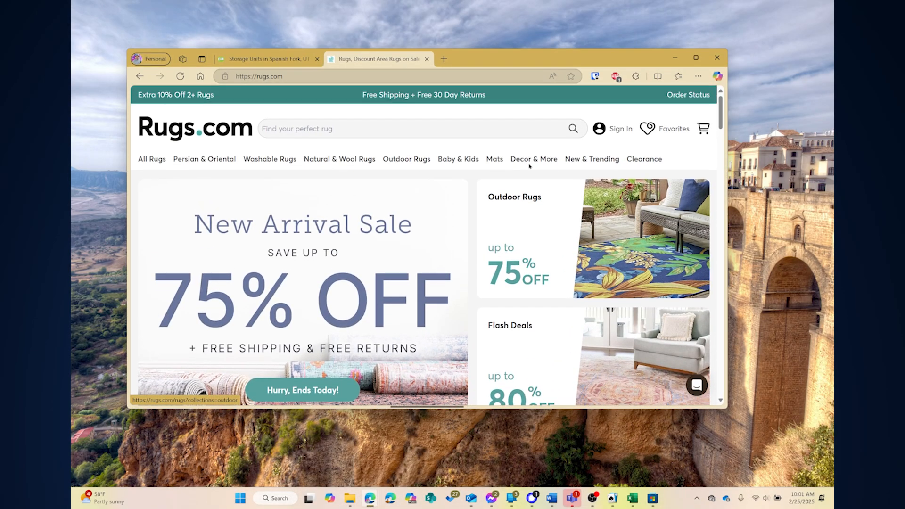
mouse_move(675, 57)
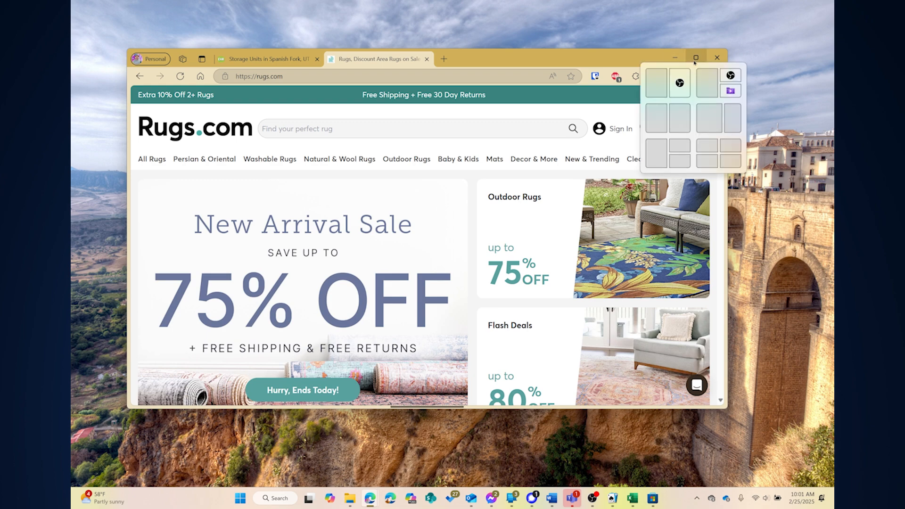
click(696, 58)
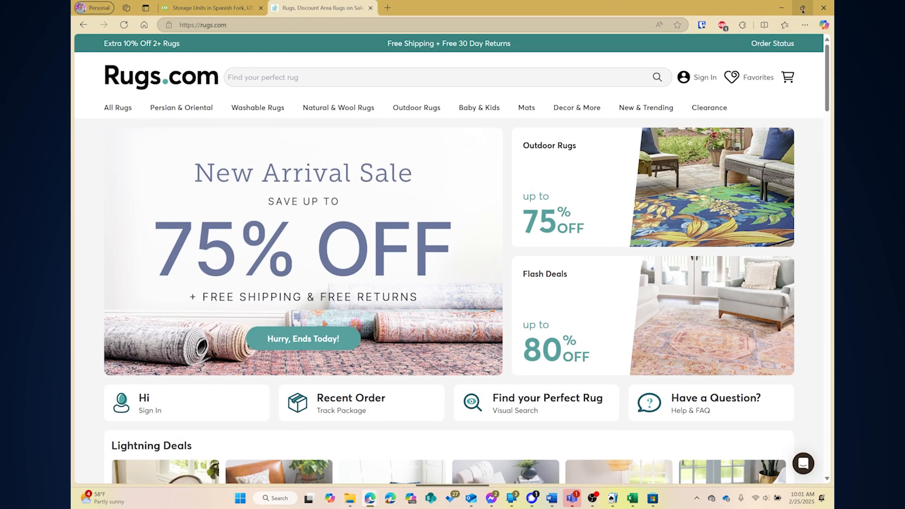
click(803, 7)
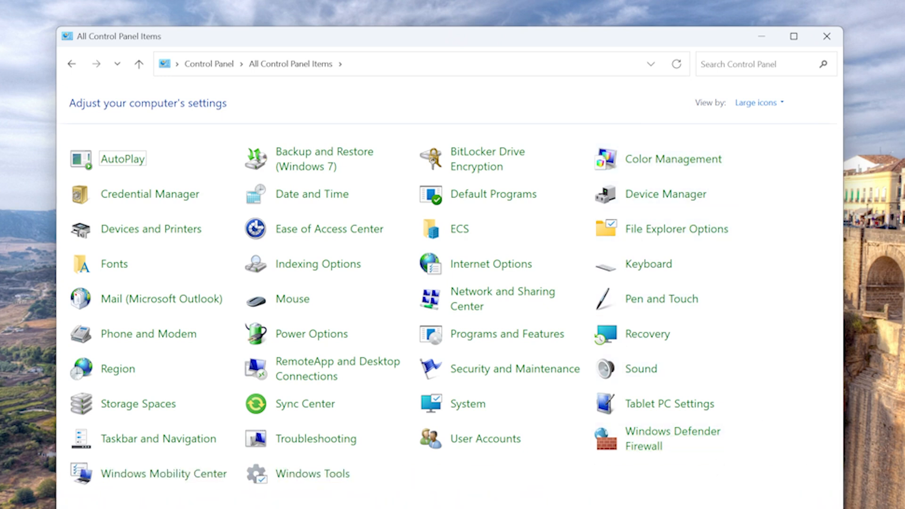
Leave All Control Panel Items and bring up the Start menu
click(189, 491)
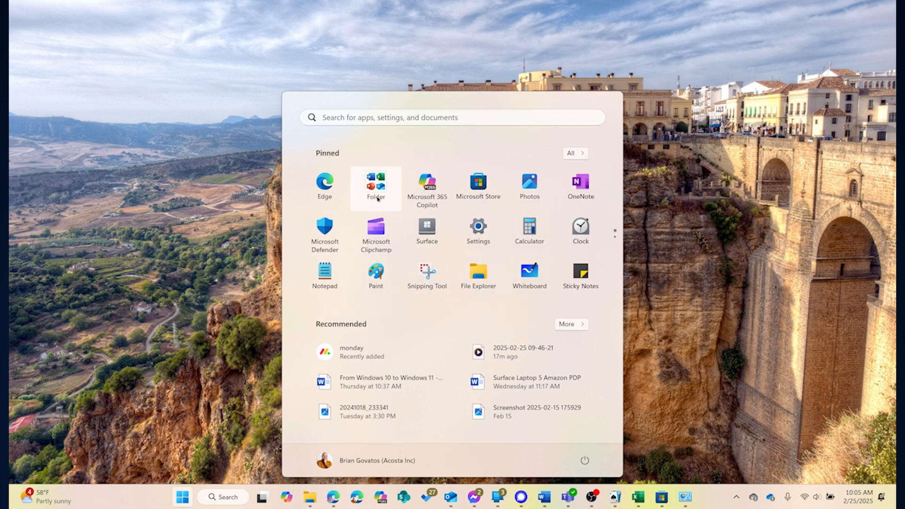
Name the pinned Start folder with Word, Excel, PowerPoint and Outlook 'Office Apps'
click(375, 185)
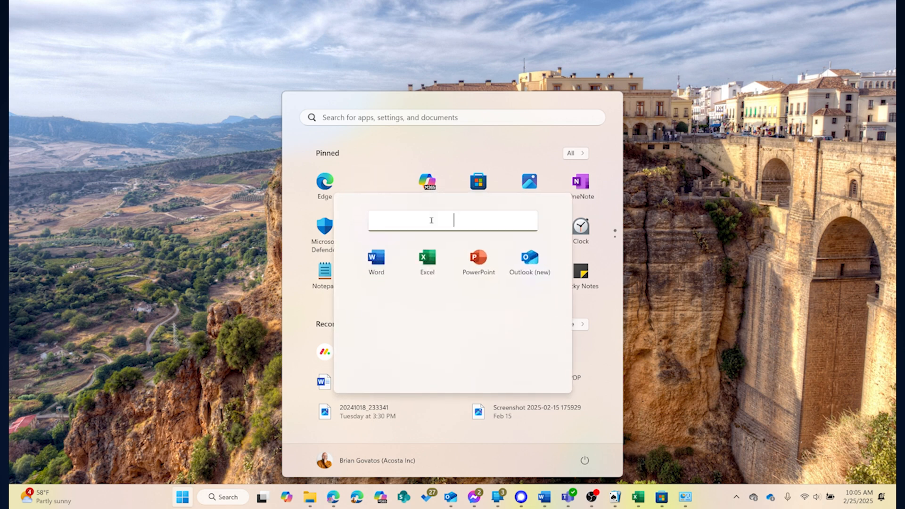
text(Office Apps)
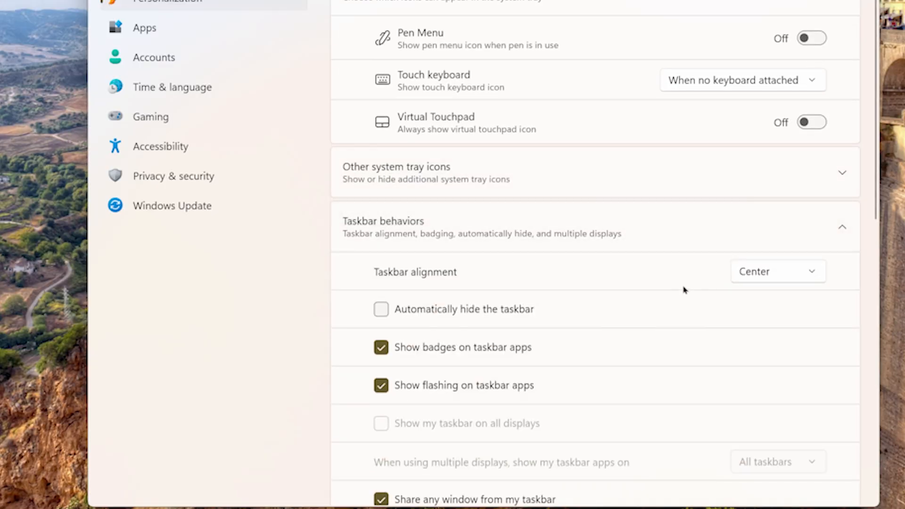
Set Taskbar alignment to Left under Taskbar behaviors
click(778, 272)
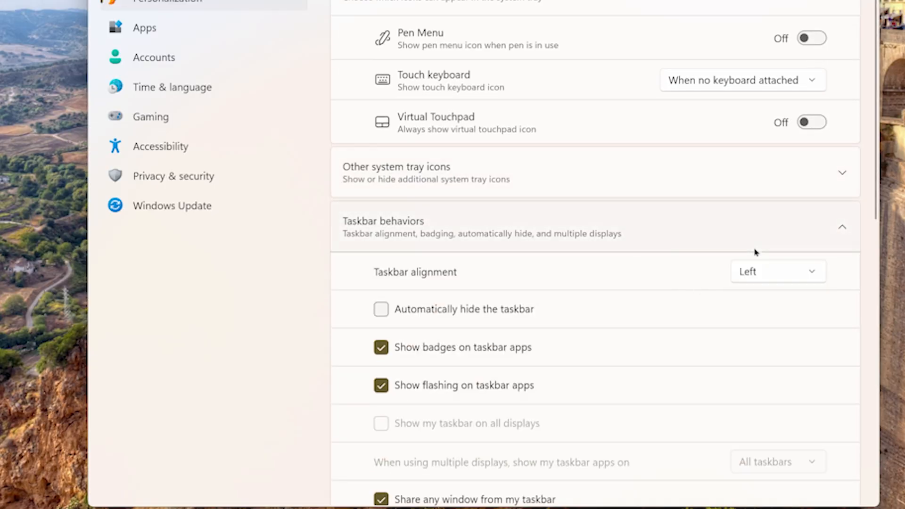
click(771, 490)
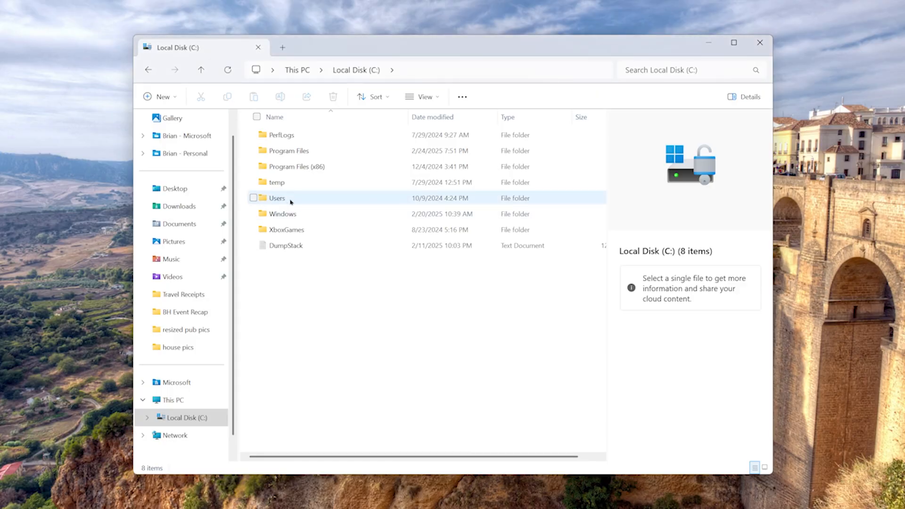
Open Users in a second tab, return to Home and bring up actions for the recent Word beat sheet
right_click(277, 198)
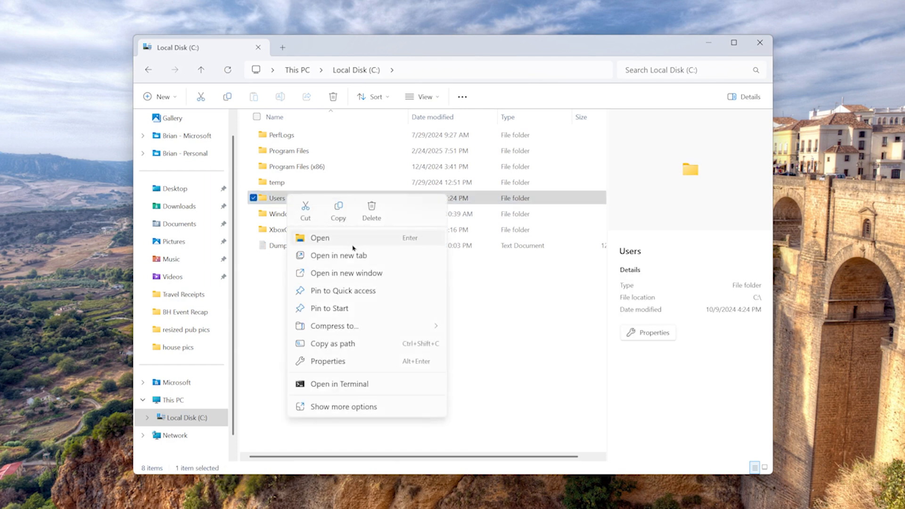
click(339, 255)
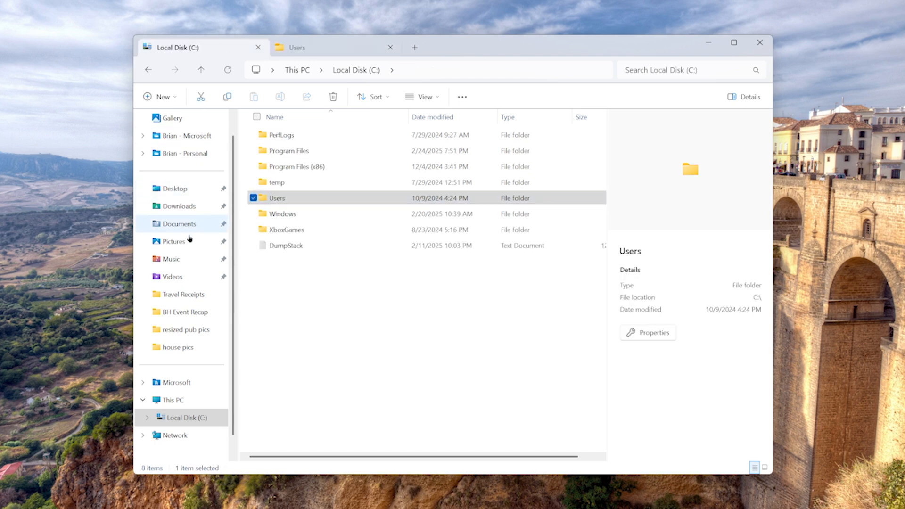
click(170, 121)
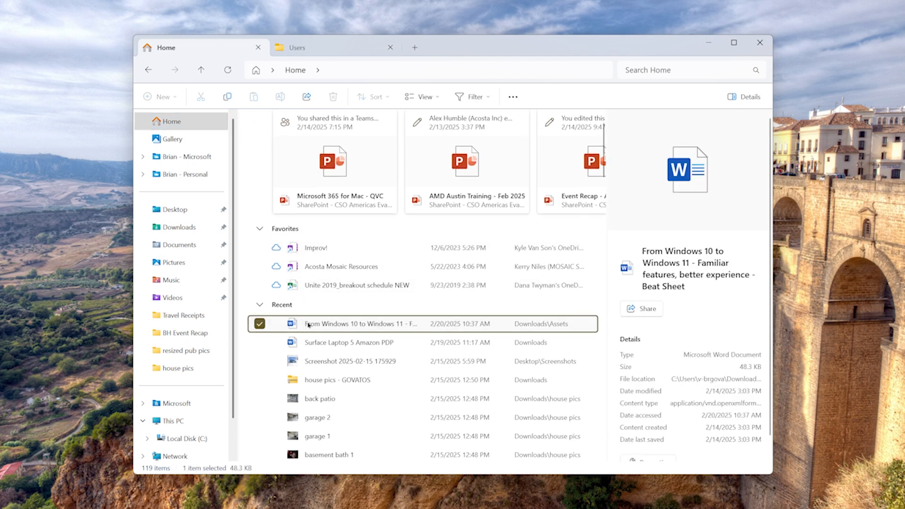
right_click(359, 323)
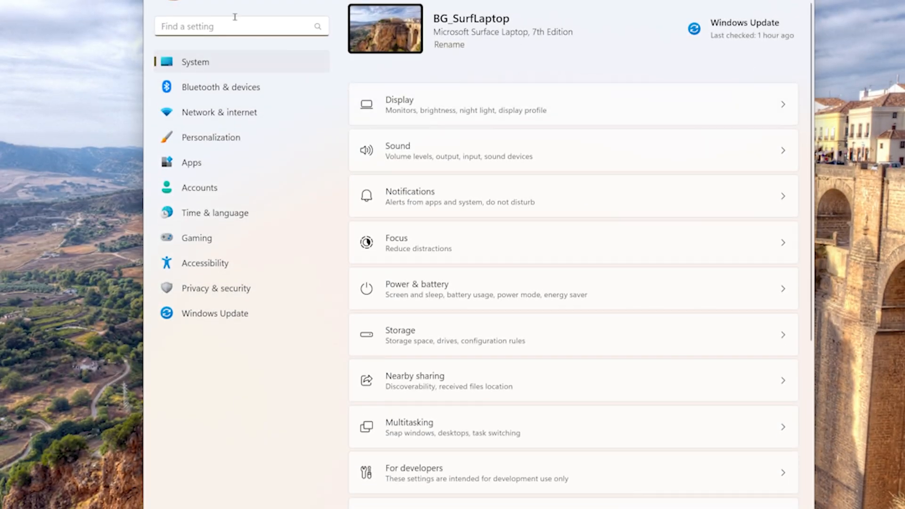
Go through Bluetooth & devices to System > Power & battery and review Energy recommendations
click(221, 87)
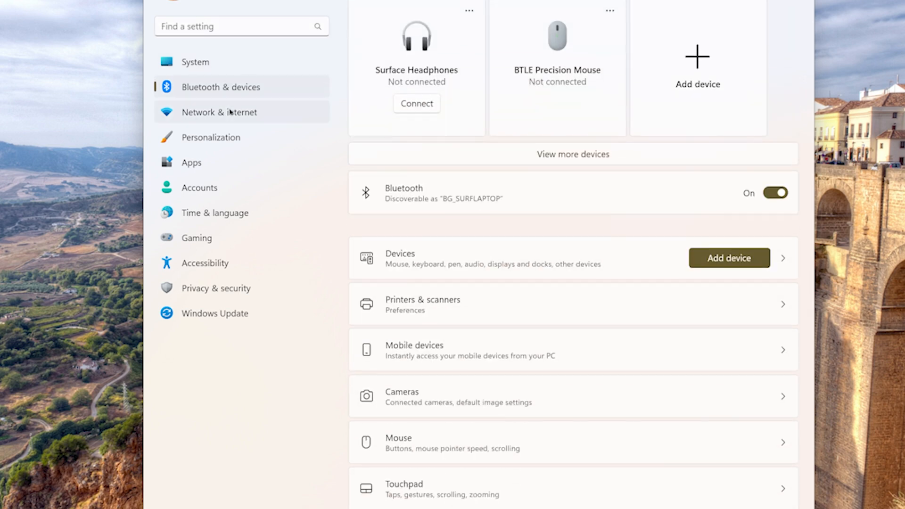
click(219, 112)
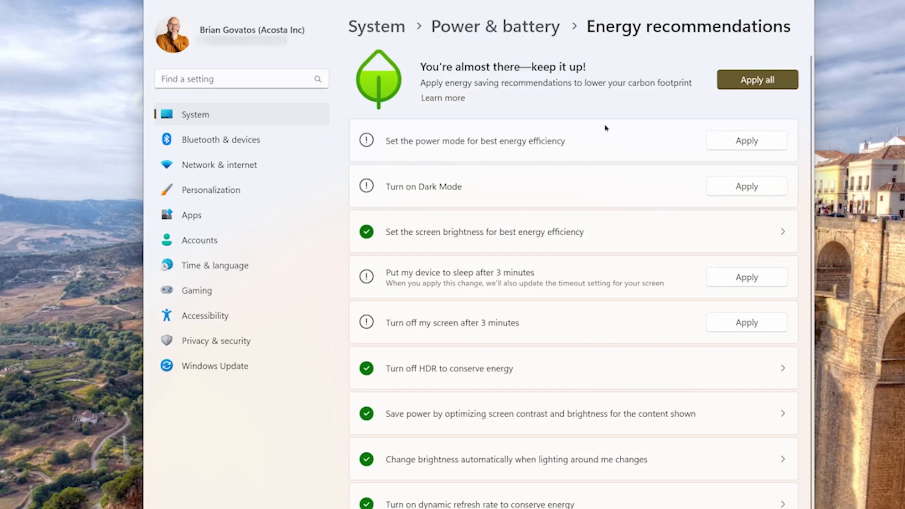
mouse_move(545, 263)
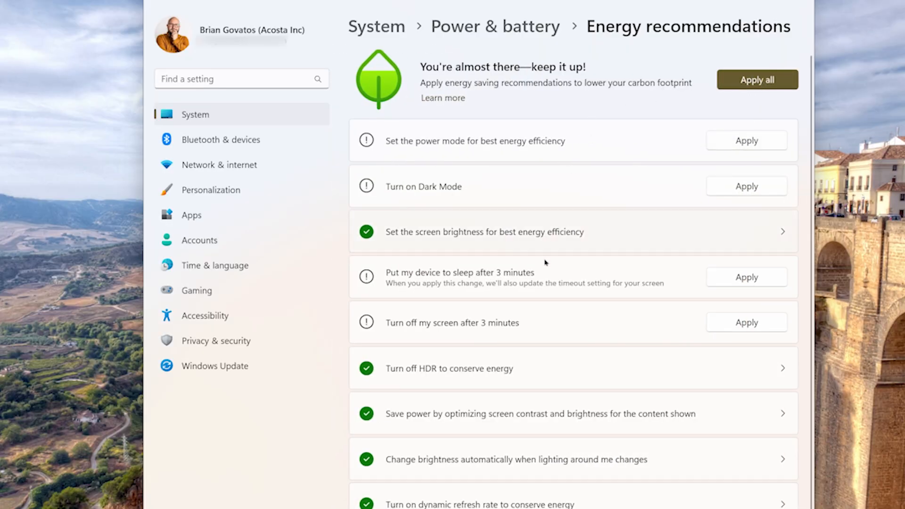
scroll(down, 3)
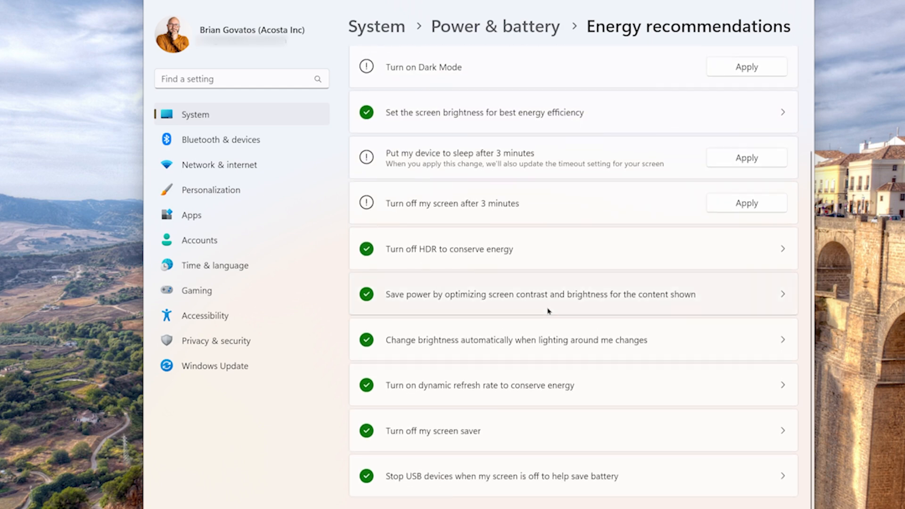
click(493, 26)
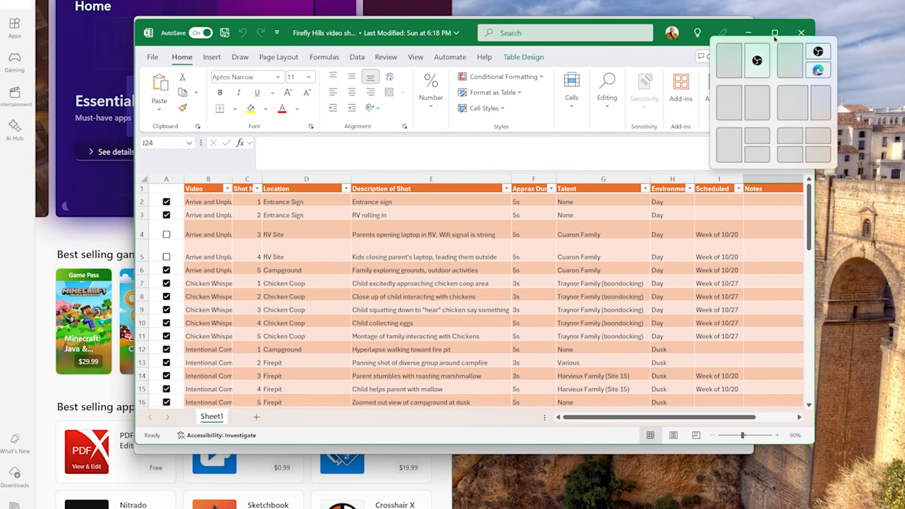
mouse_move(793, 108)
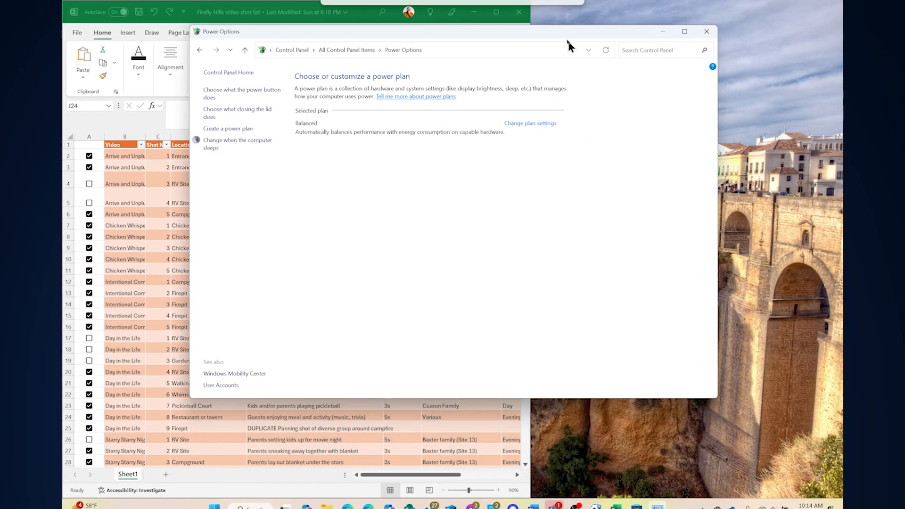
Snap the Power Options window into the layout beside the Excel shot list
click(706, 32)
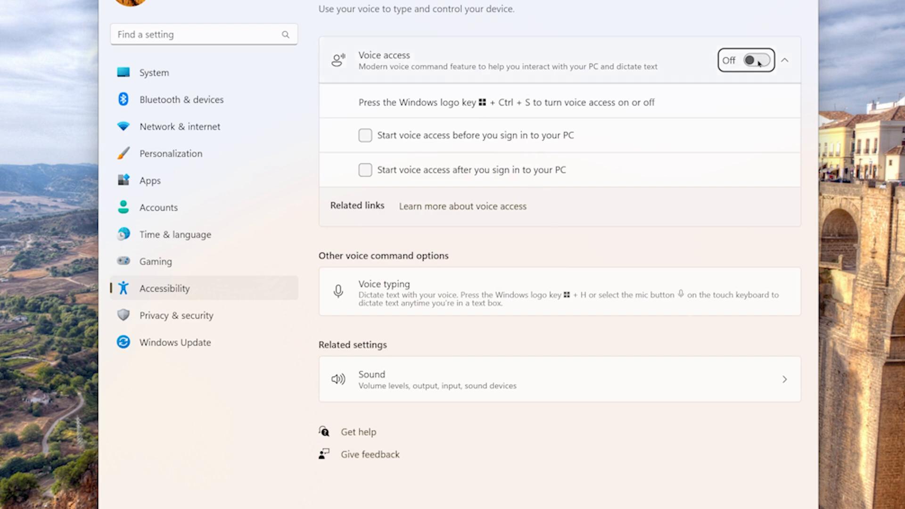
Switch the Voice access toggle to On in Accessibility > Speech
click(757, 59)
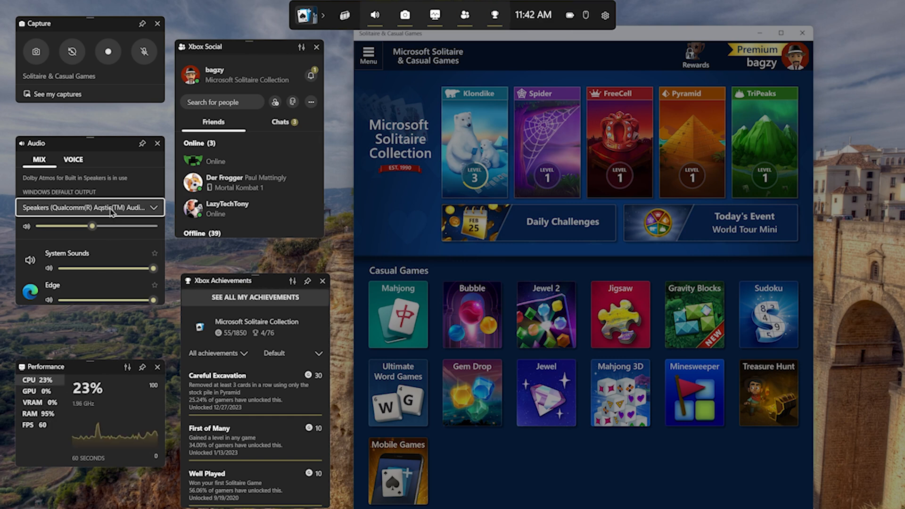
mouse_move(251, 162)
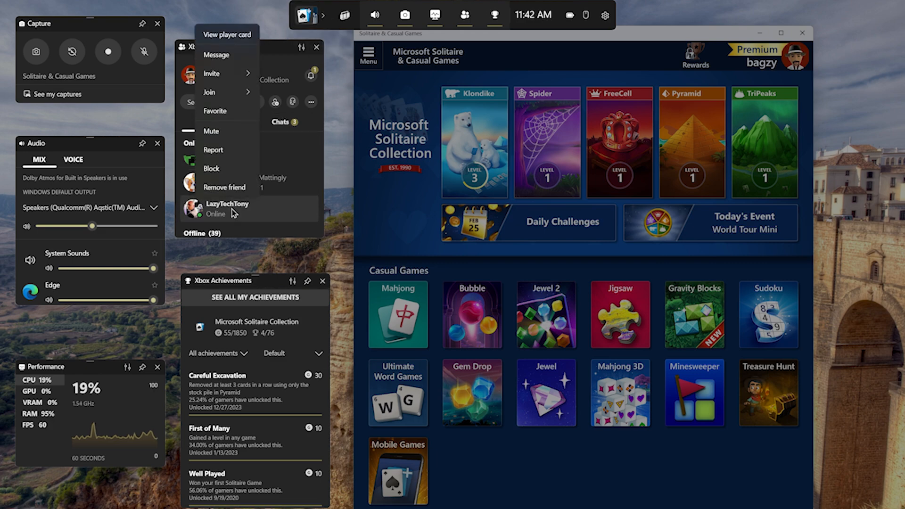
Bring up the friend actions menu for an online friend in the Xbox Social widget
click(216, 54)
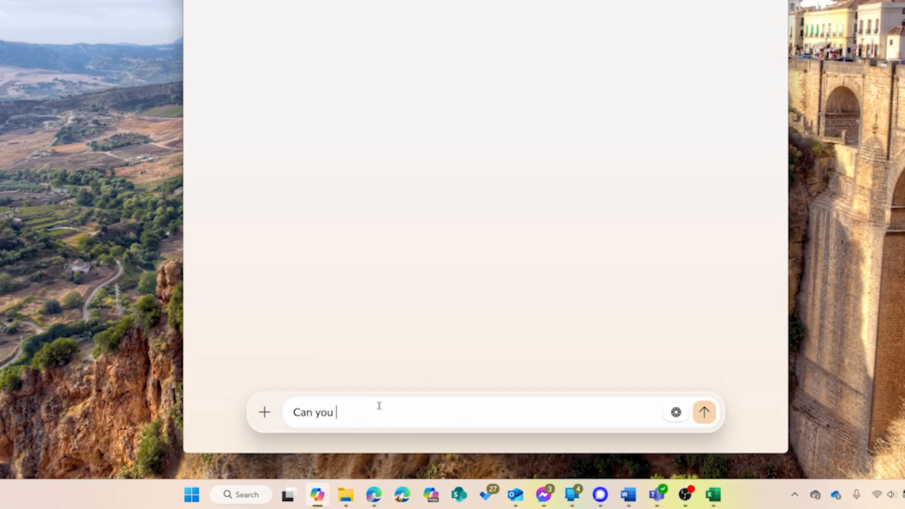
Ask Copilot for step-by-step instructions on how to tie a double Windsor knot and read the answer
text(give me step by step instruc)
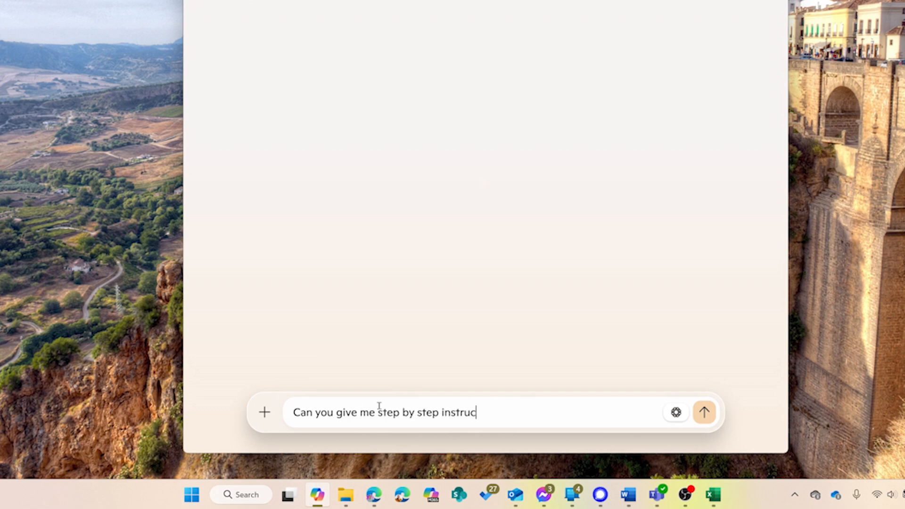
text(tions about how to tie a)
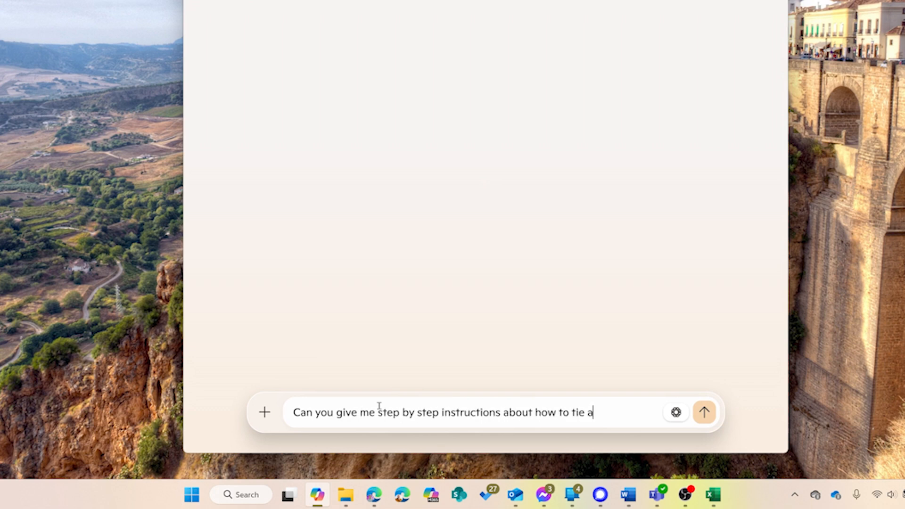
text(double windsor kn)
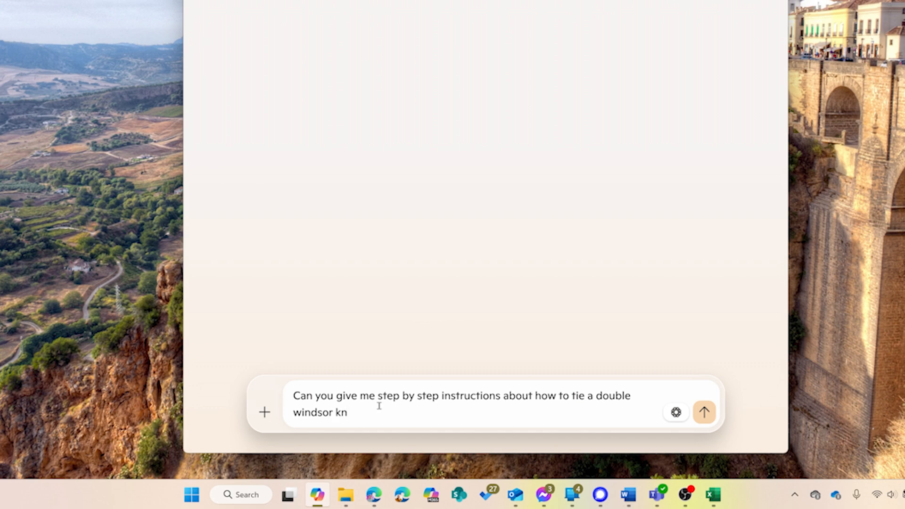
click(705, 412)
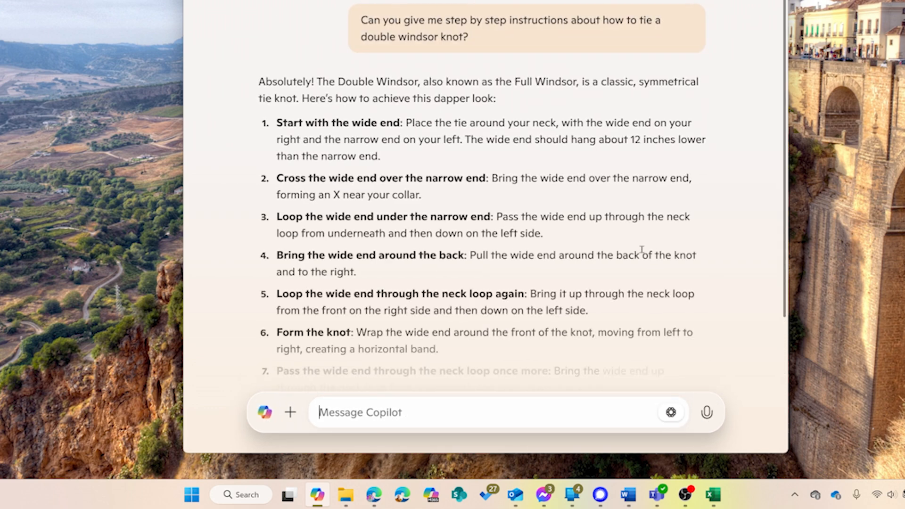
scroll(down, 3)
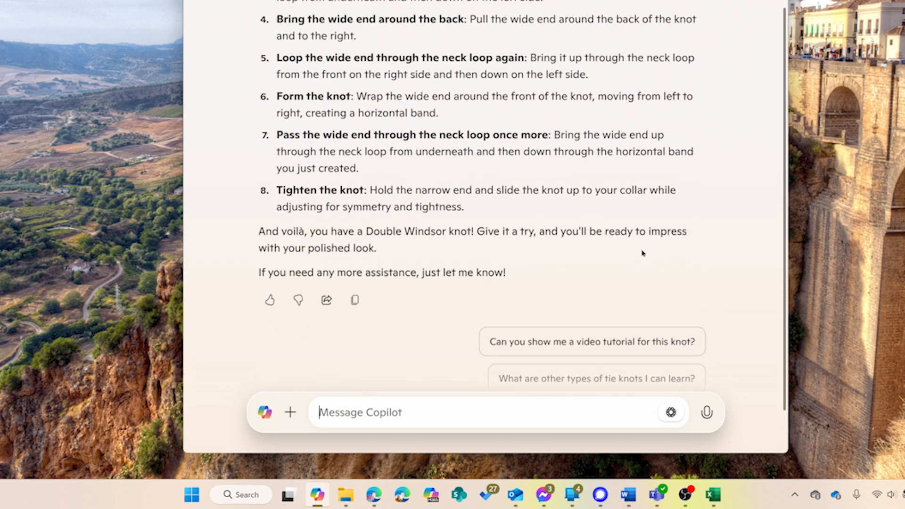
Begin a follow-up: 'I can never get step 5 to work properly. Hel'
text(I can never)
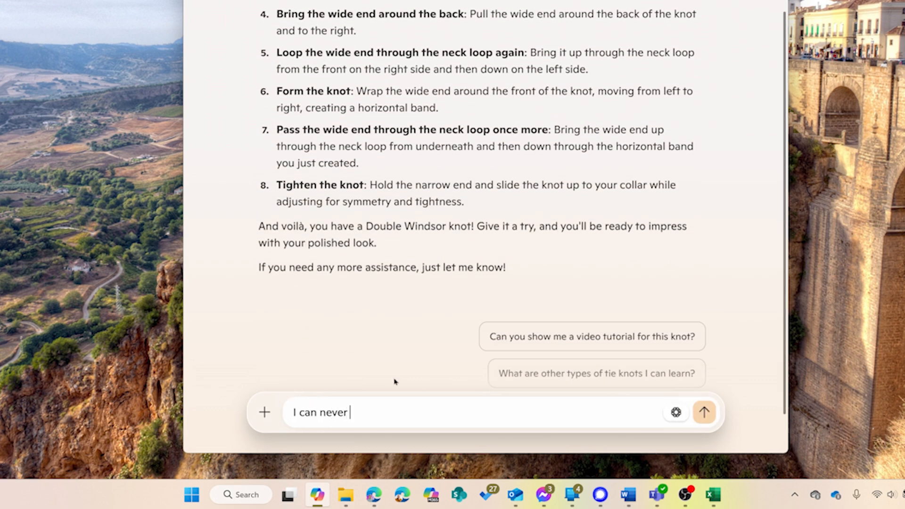
text(get step)
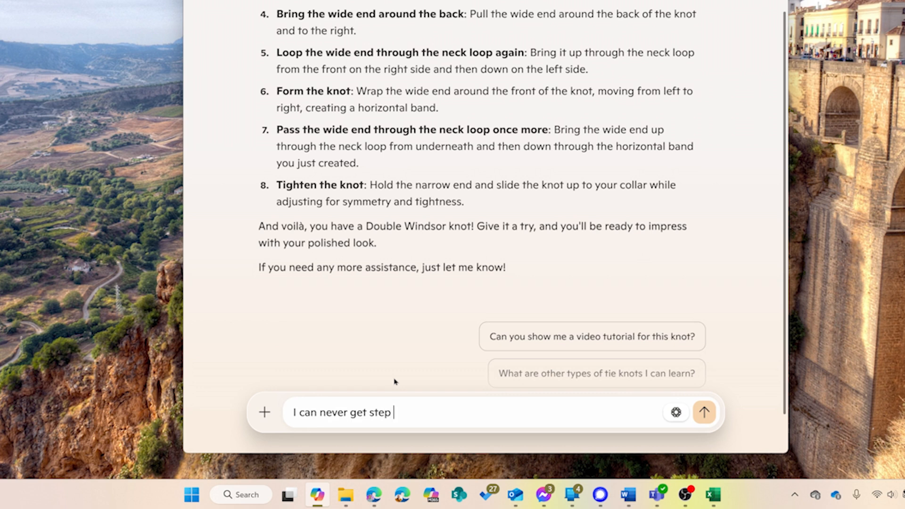
text(5 to work properly. Hel)
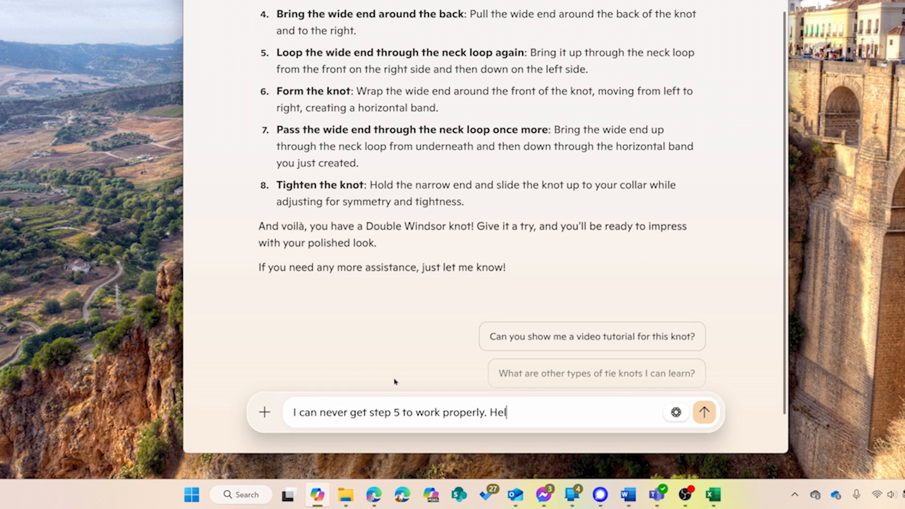